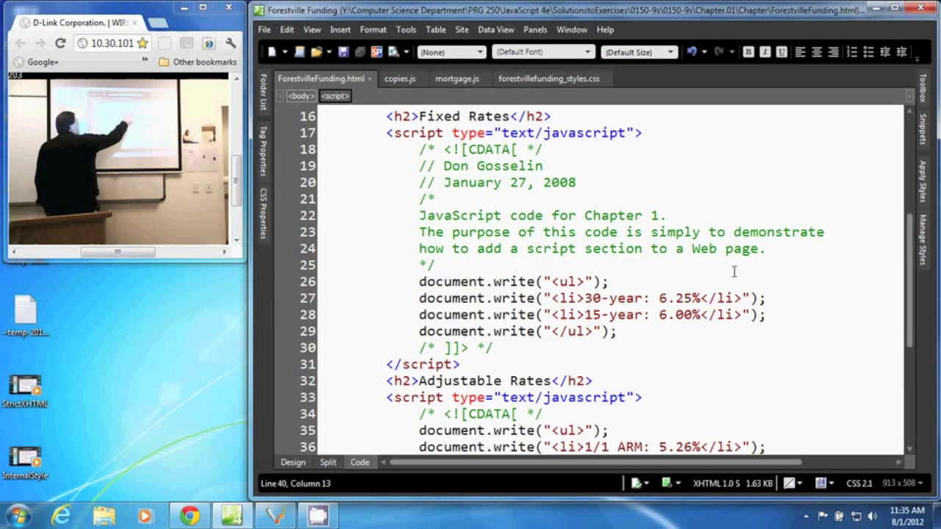
drag(419, 182, 577, 182)
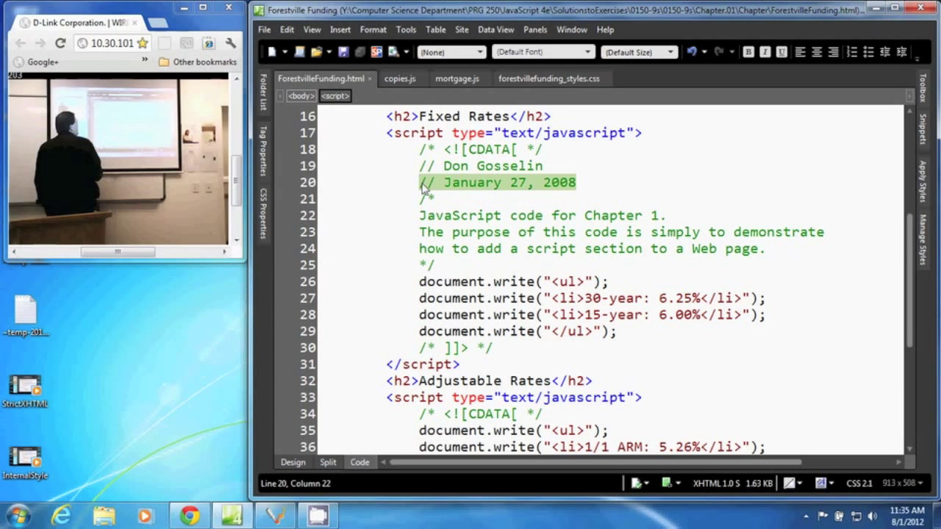
click(423, 182)
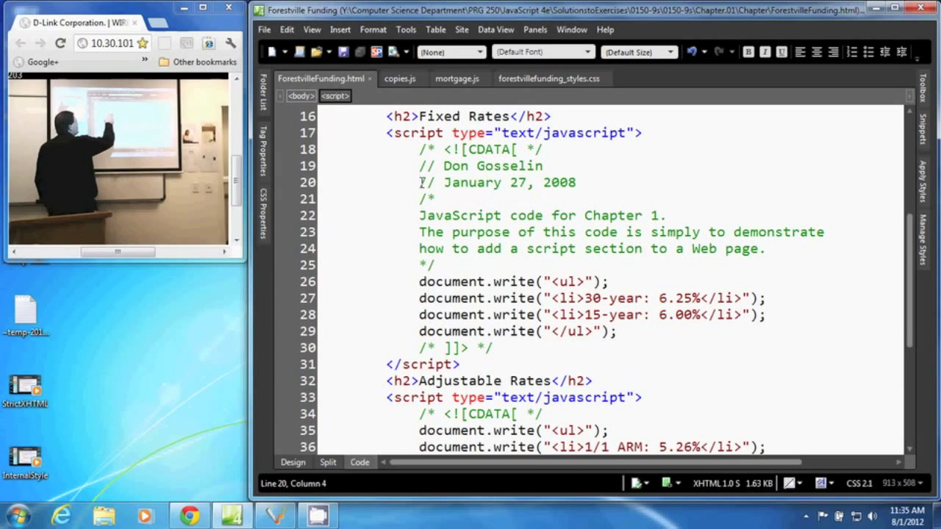